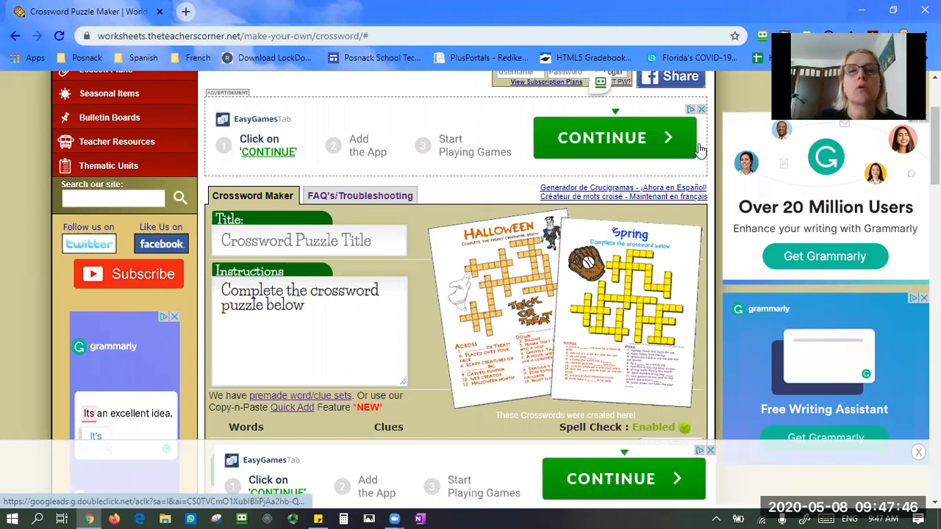
mouse_move(286, 159)
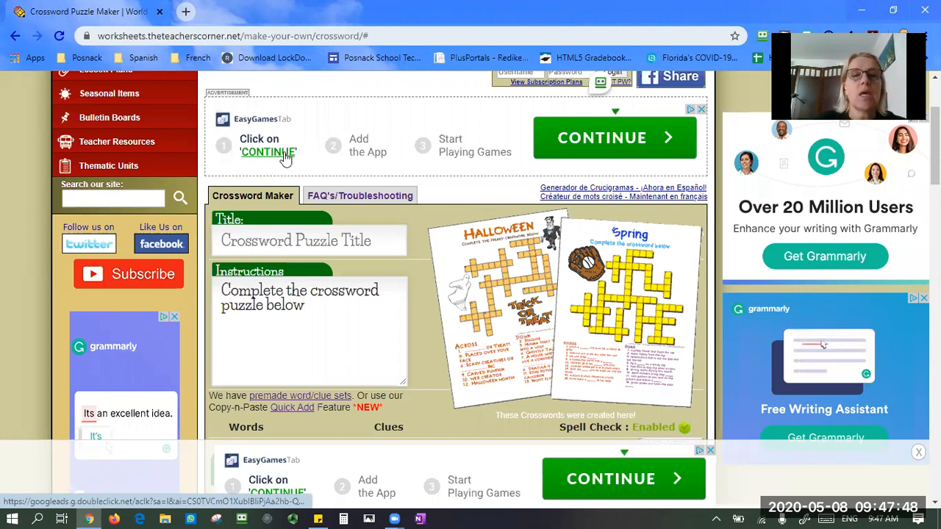
mouse_move(342, 127)
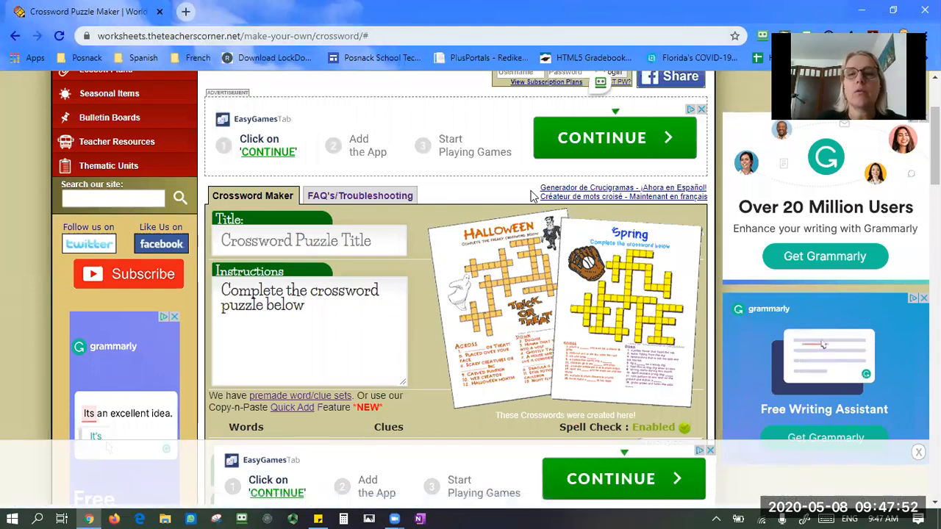
Replace the placeholder puzzle title with 'LastName'.
scroll(down, 3)
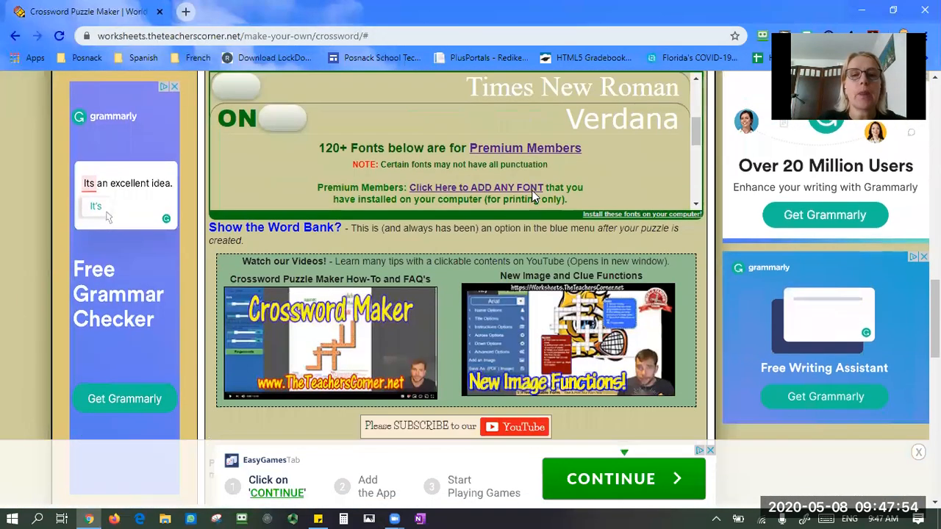
scroll(down, 3)
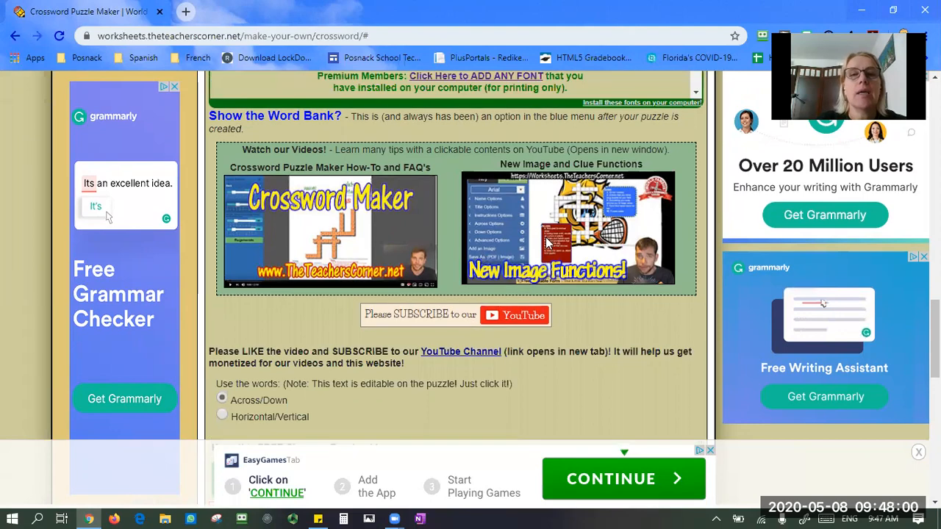
scroll(down, 3)
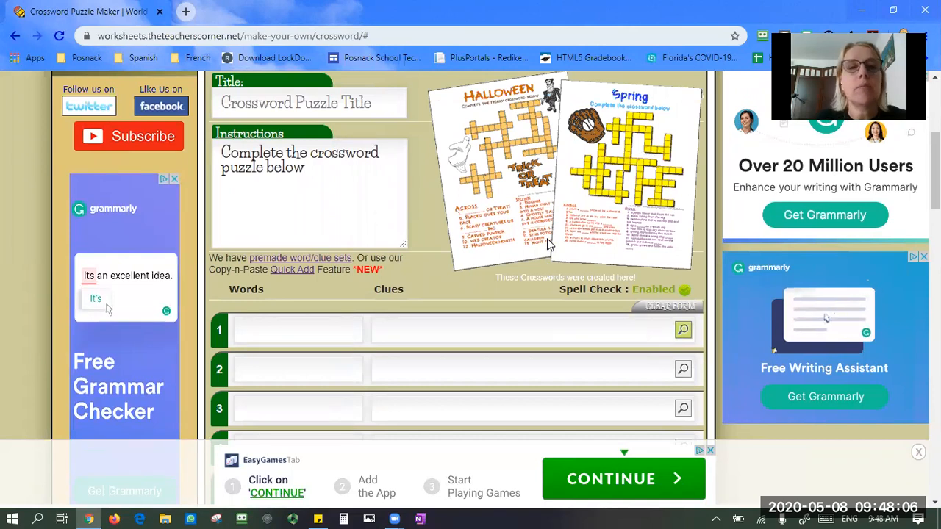
mouse_move(415, 147)
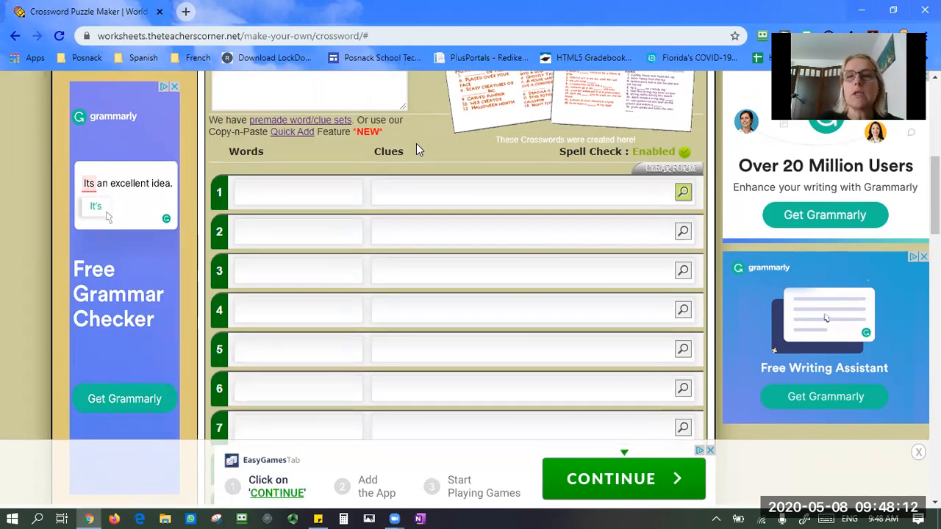
scroll(down, 3)
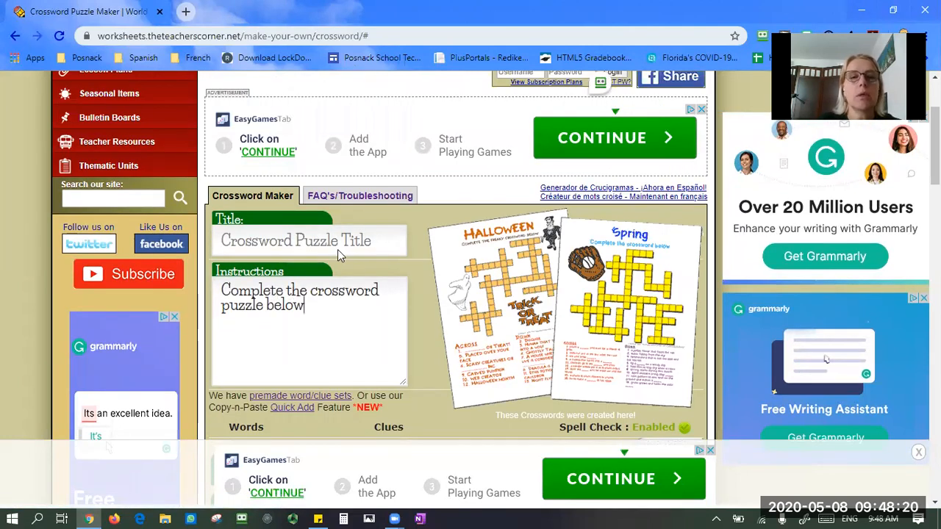
scroll(down, 3)
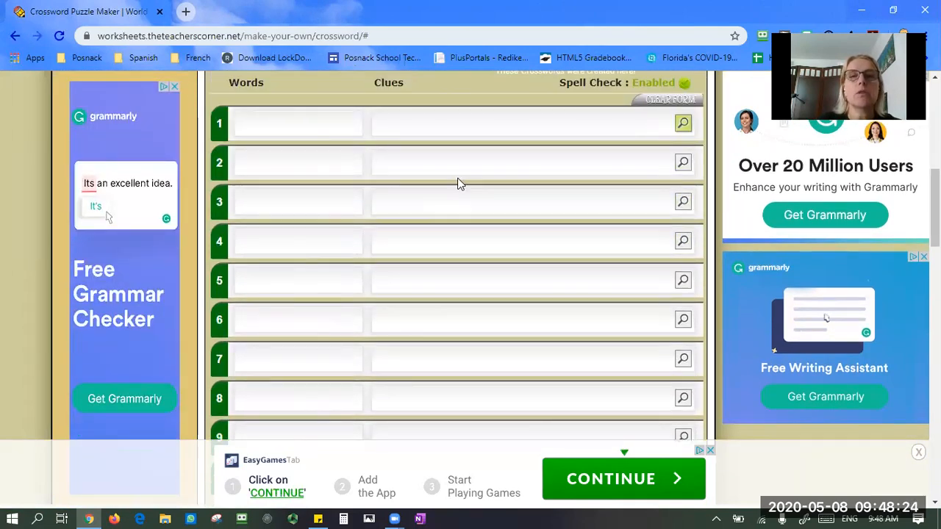
mouse_move(443, 141)
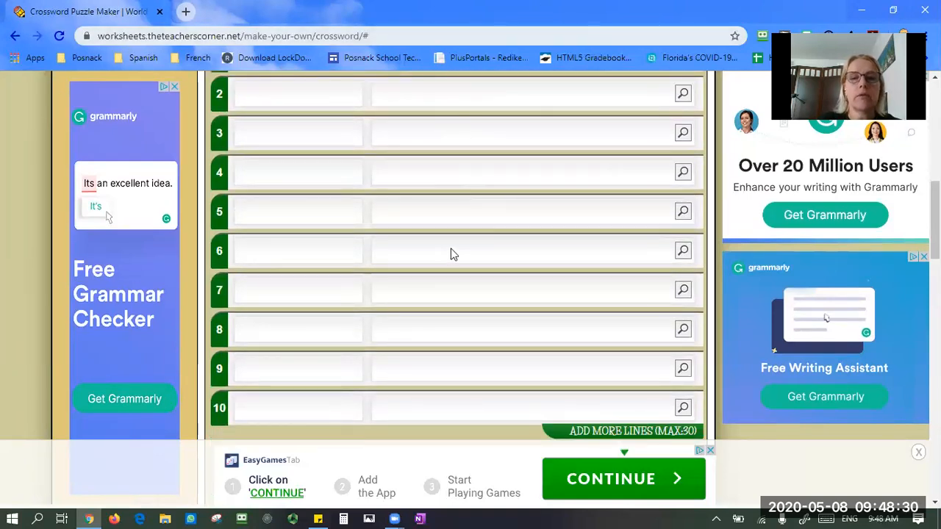
scroll(down, 3)
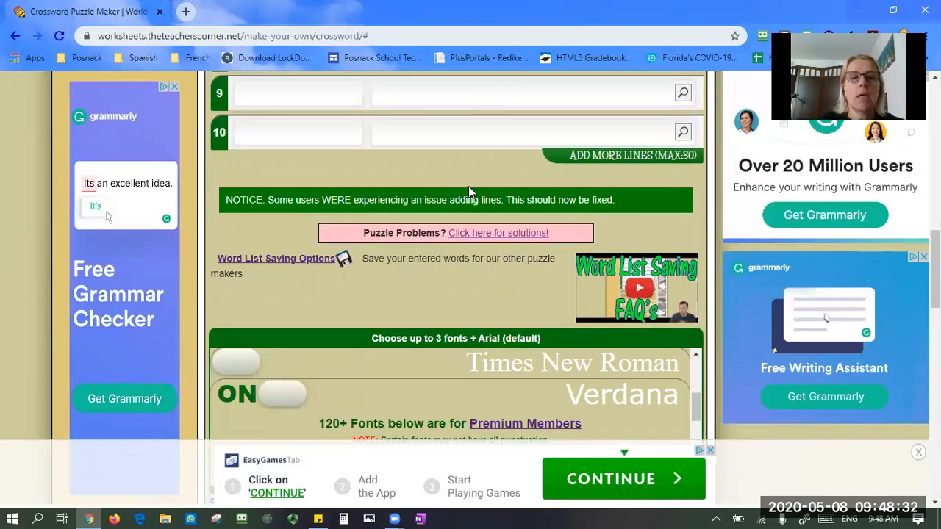
scroll(down, 3)
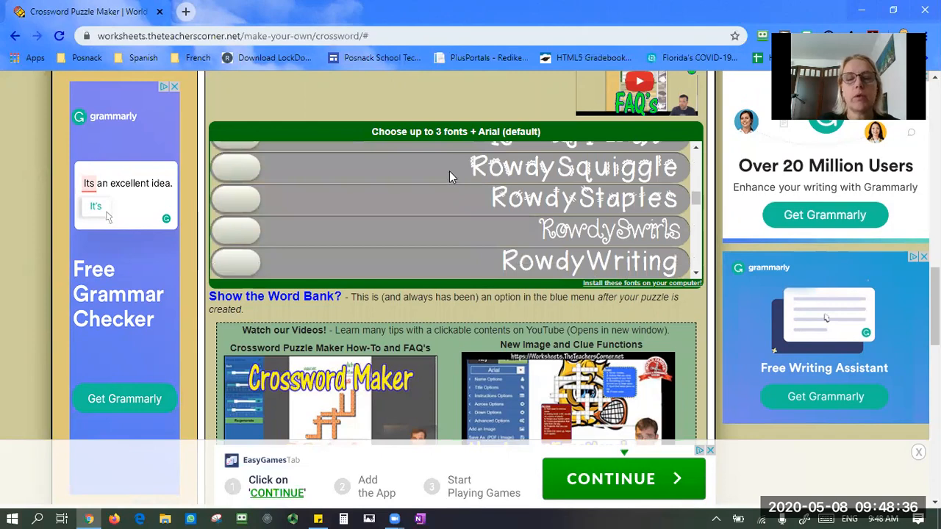
scroll(down, 3)
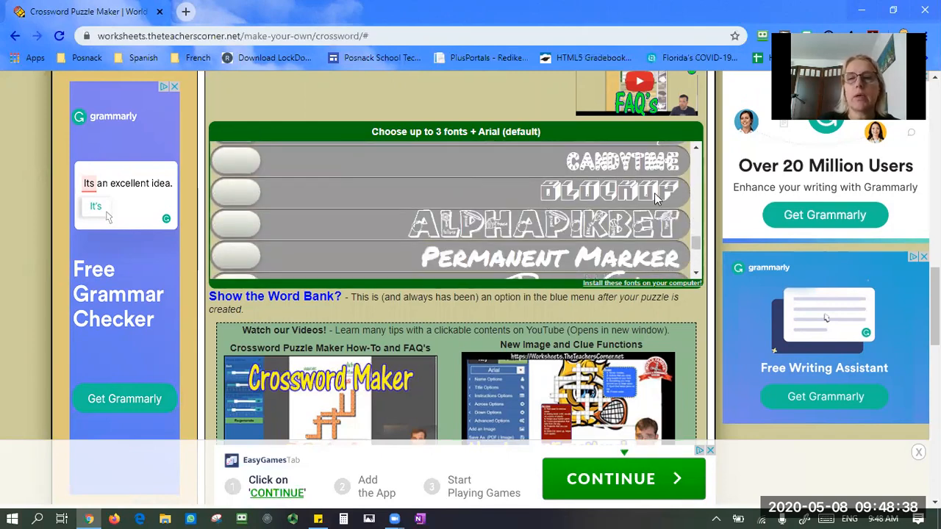
scroll(down, 3)
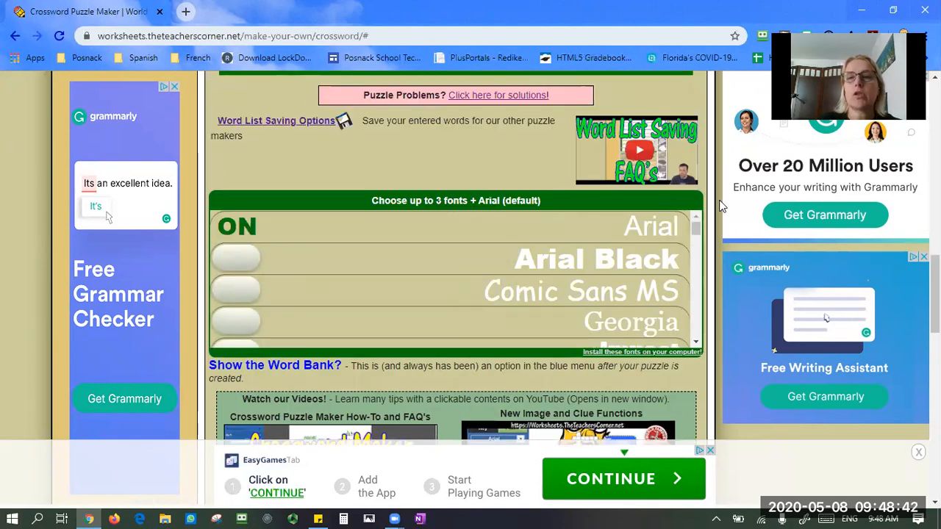
scroll(down, 3)
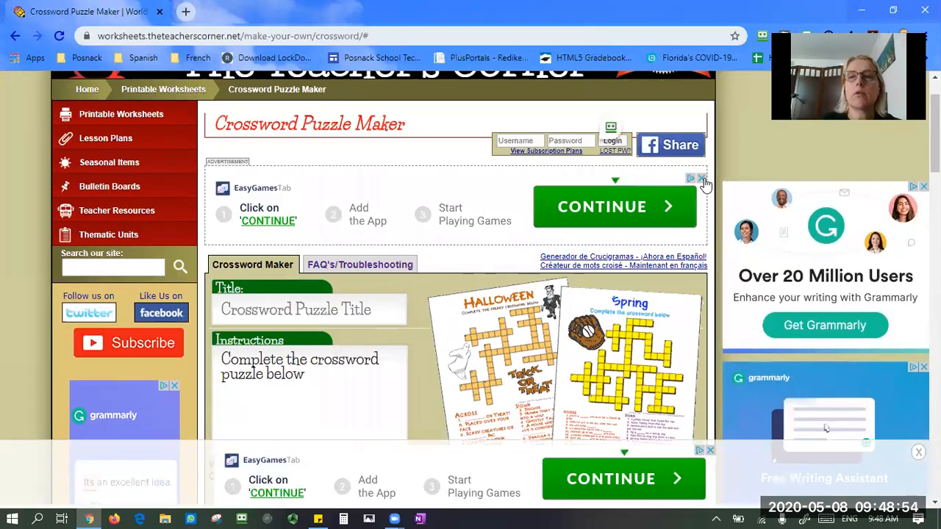
click(701, 178)
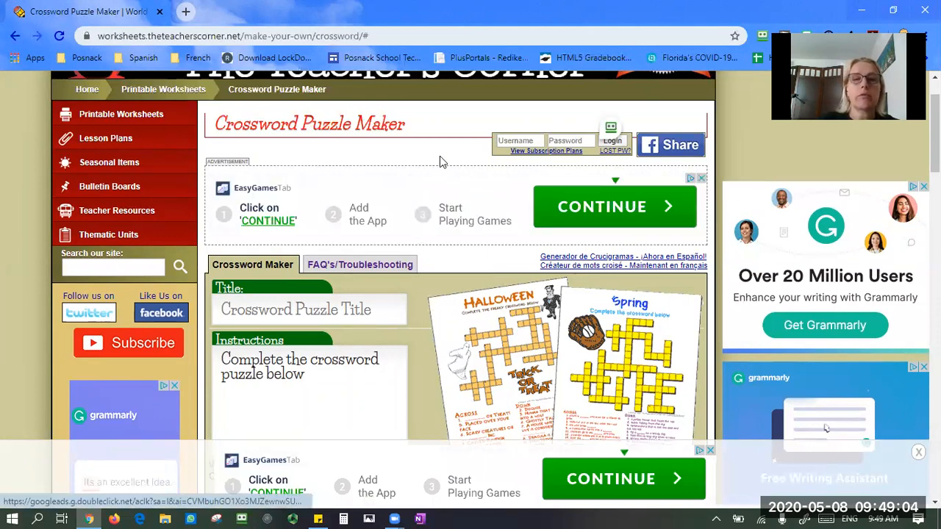
scroll(down, 3)
text(L)
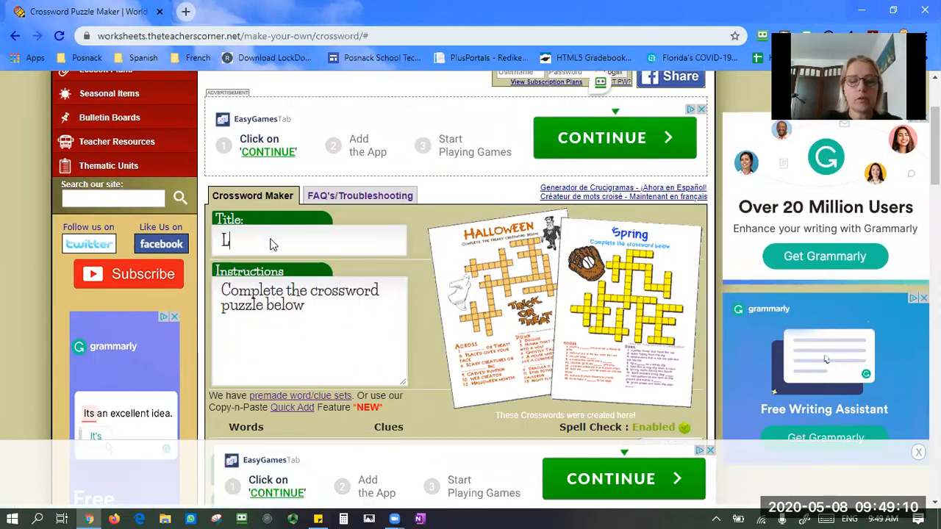
text(ast)
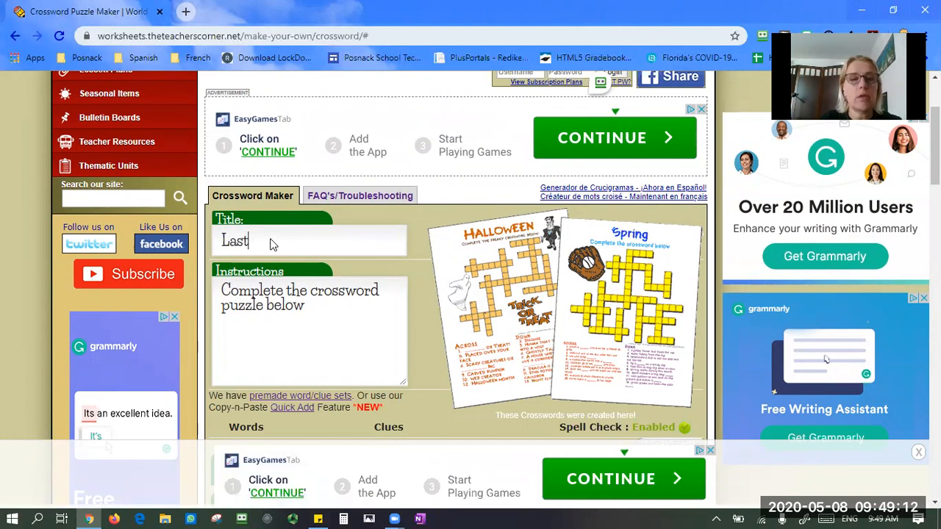
text(Name)
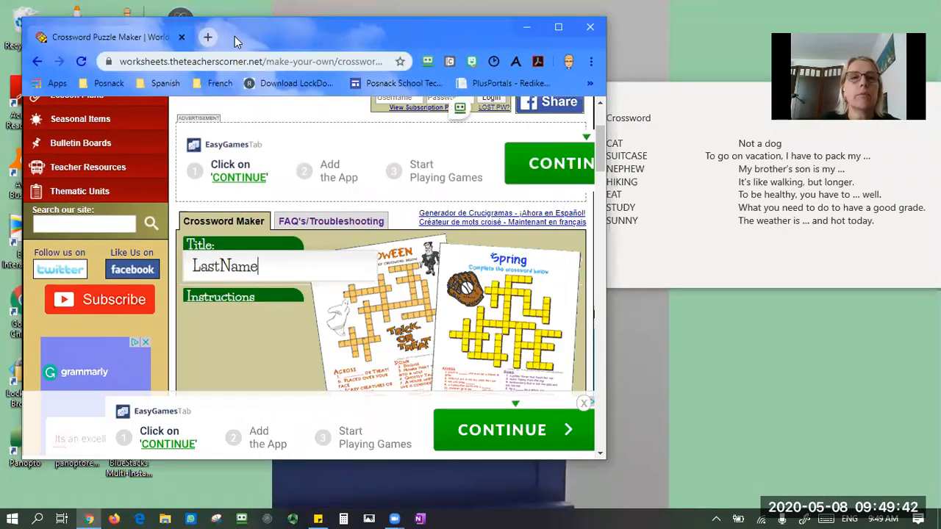
Scroll to the empty numbered word-and-clue rows beside the word list notes.
scroll(down, 3)
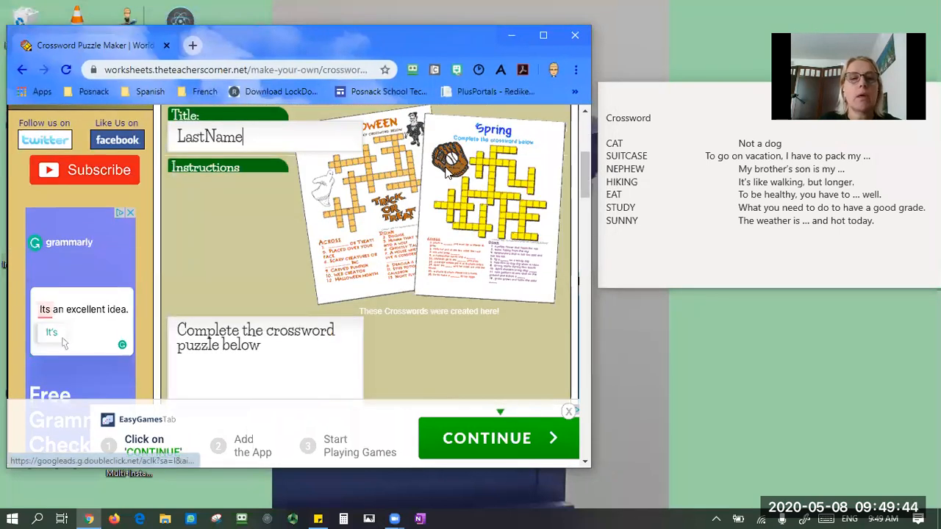
scroll(down, 3)
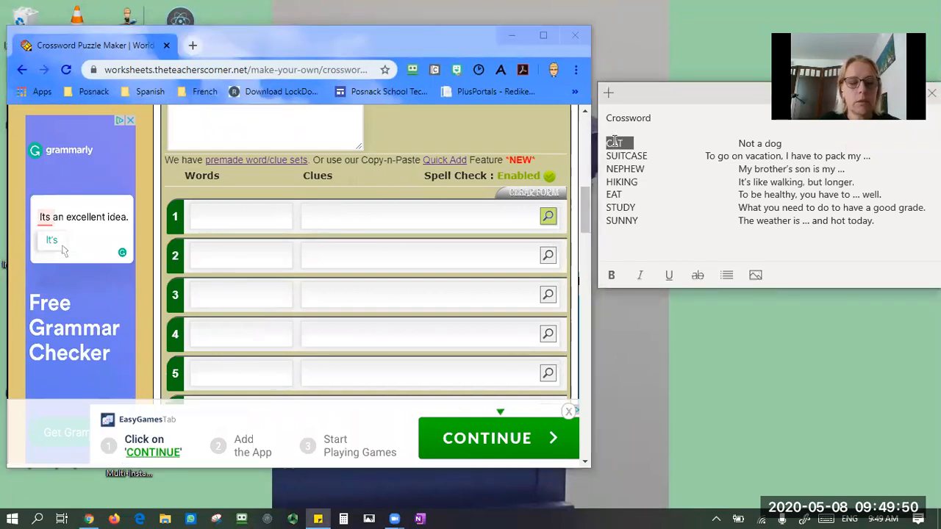
Enter CAT with clue 'Not a dog', then SUITCASE and NEPHEW from the notes.
click(241, 216)
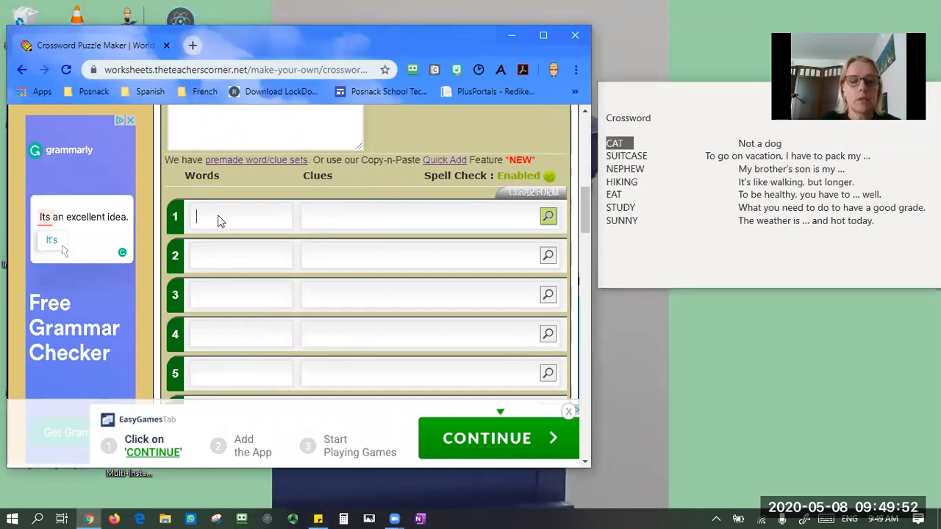
text(CAT)
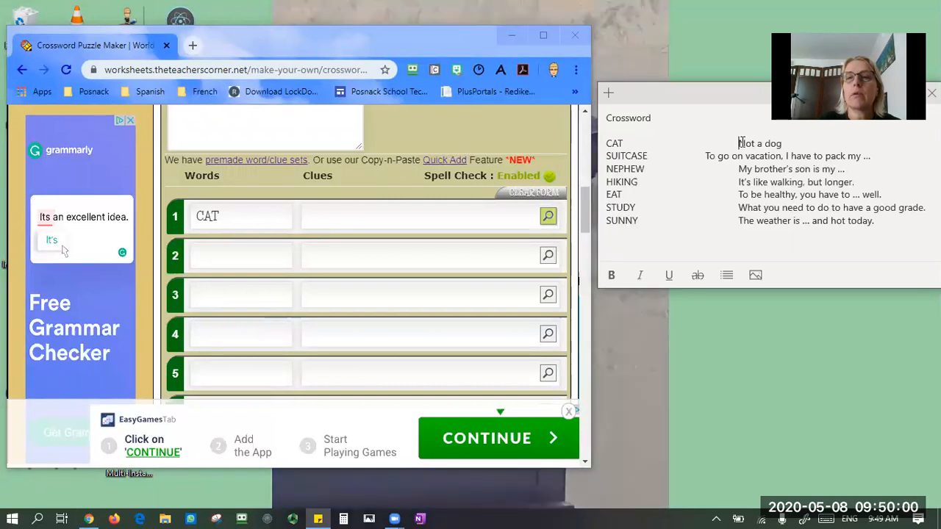
double_click(759, 143)
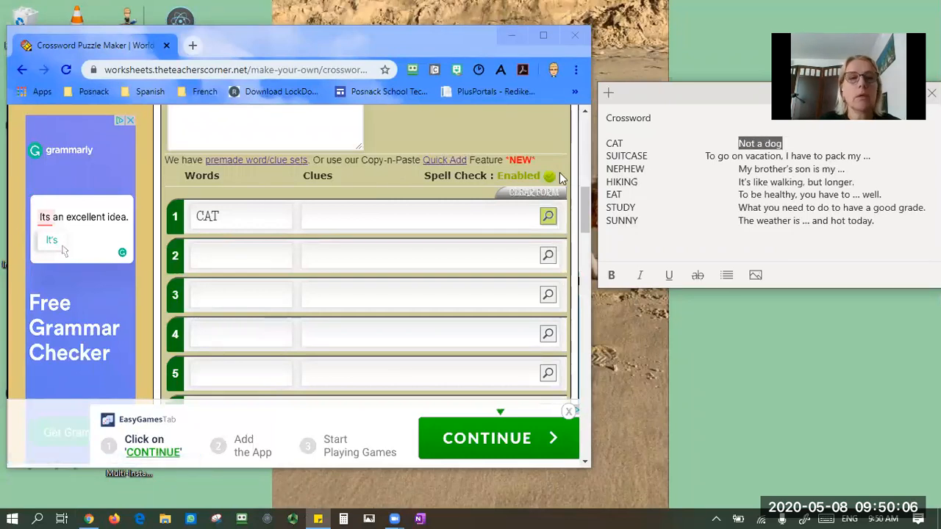
text(Not a dog)
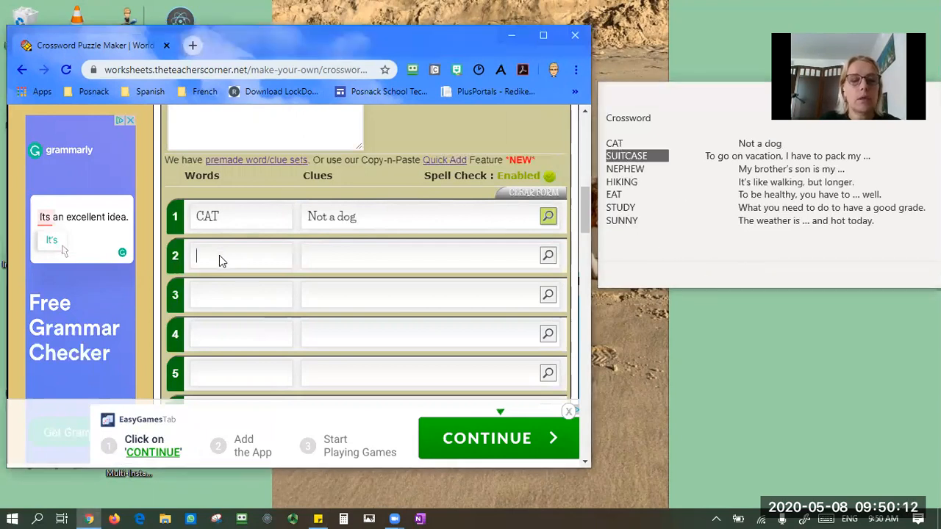
text(SUITCASE)
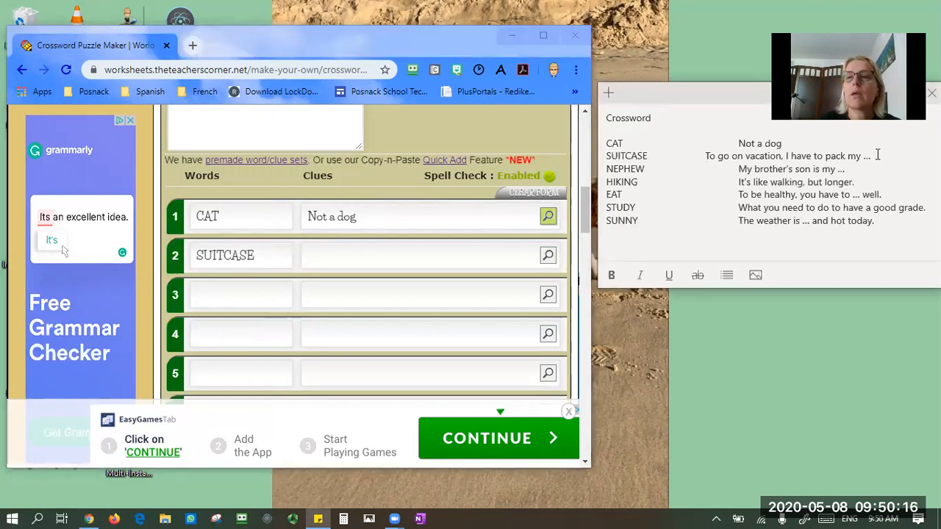
double_click(786, 156)
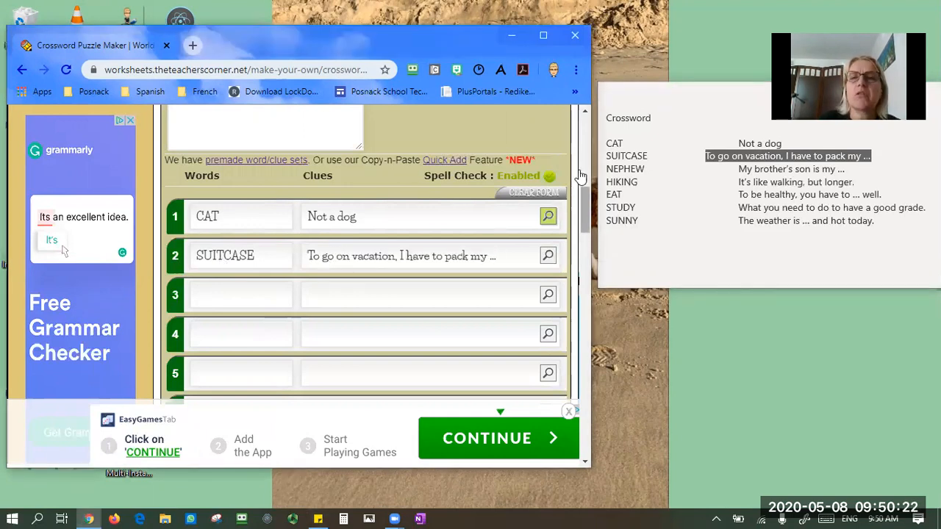
click(625, 168)
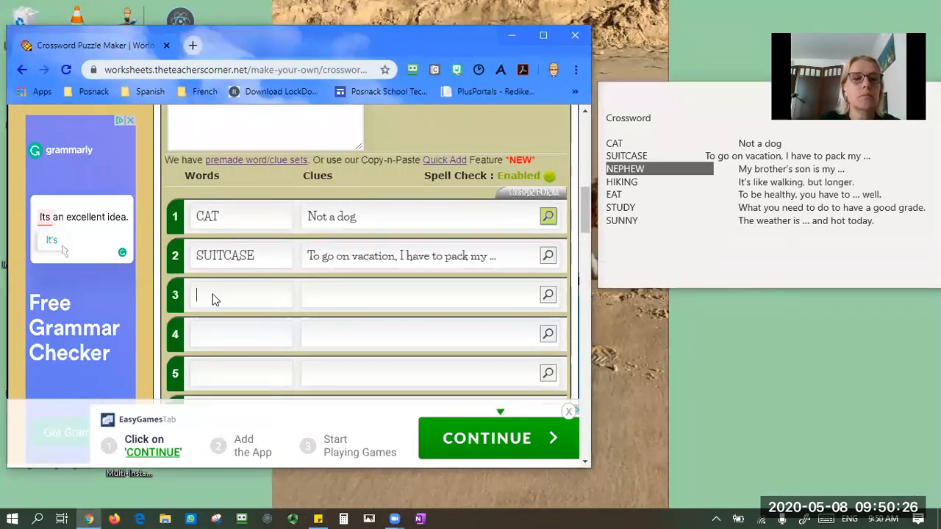
text(NEPHEW)
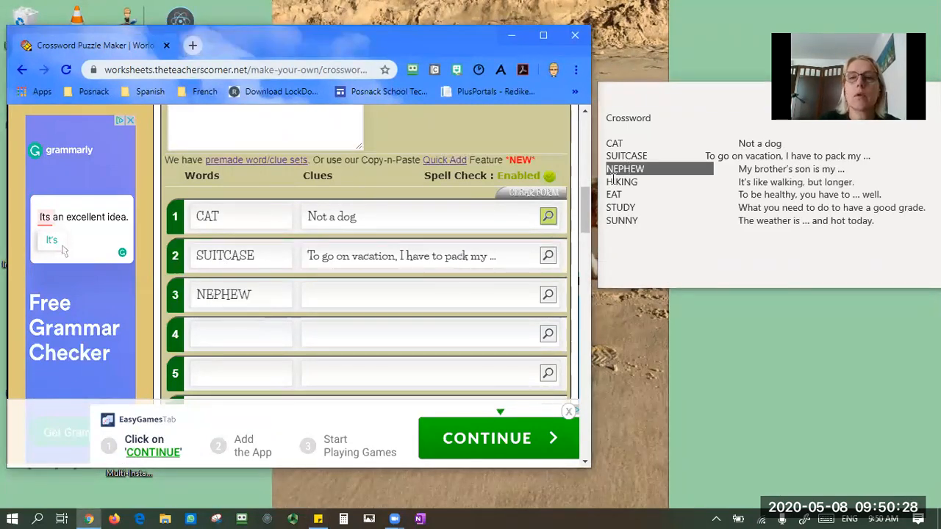
click(622, 181)
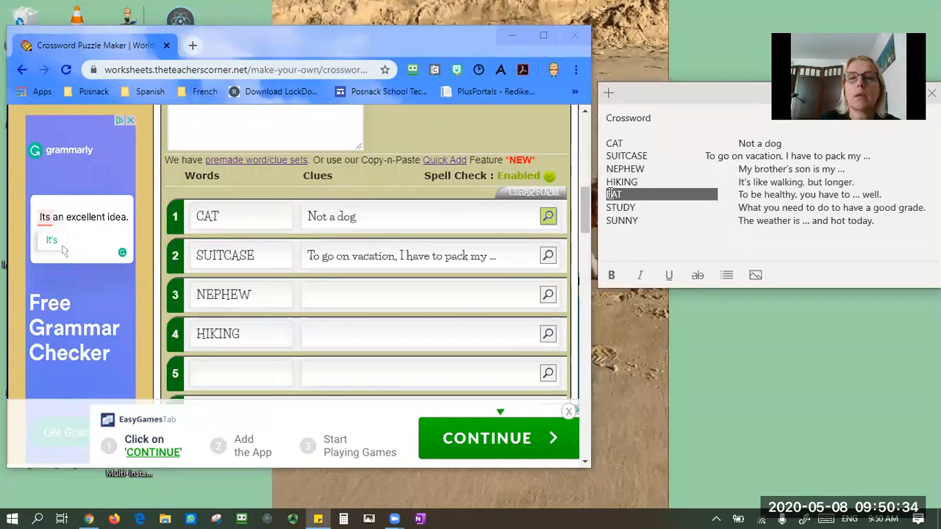
Type EAT, STUDY and SUNNY into word rows five to seven.
click(235, 373)
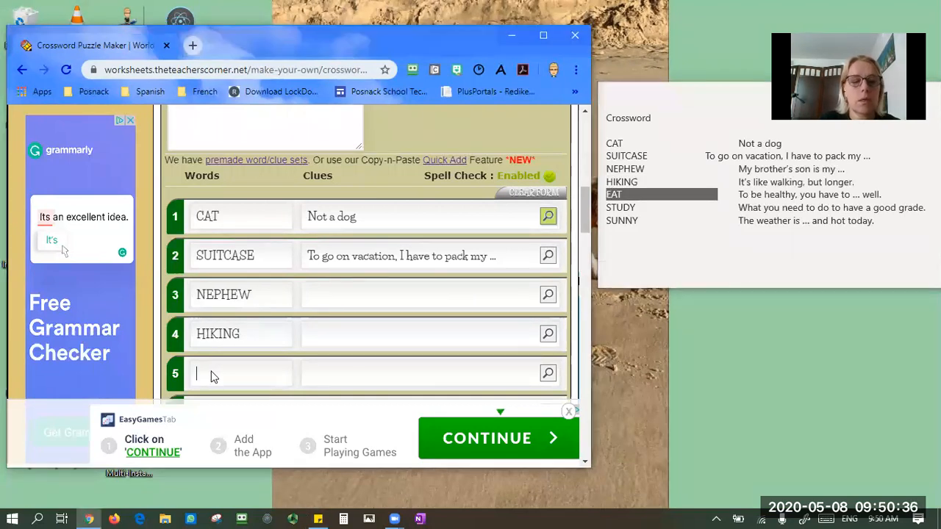
text(EAT)
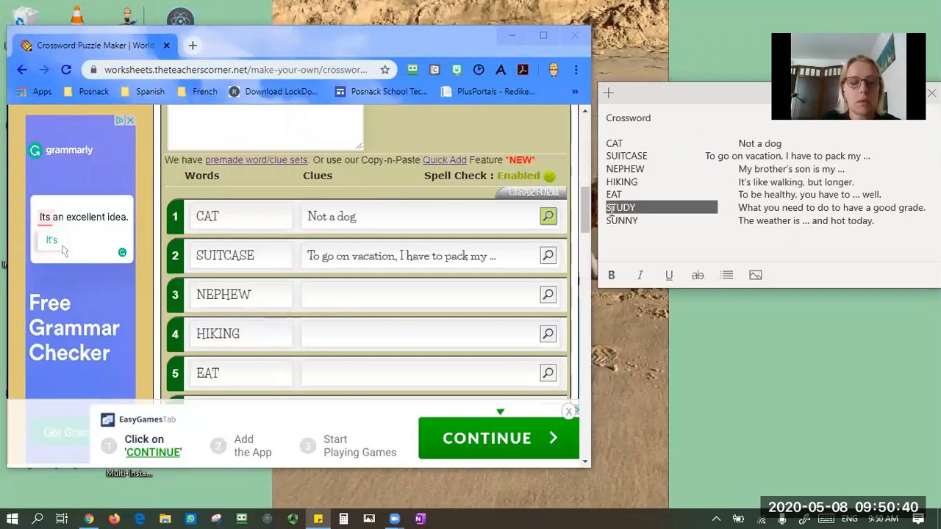
scroll(down, 3)
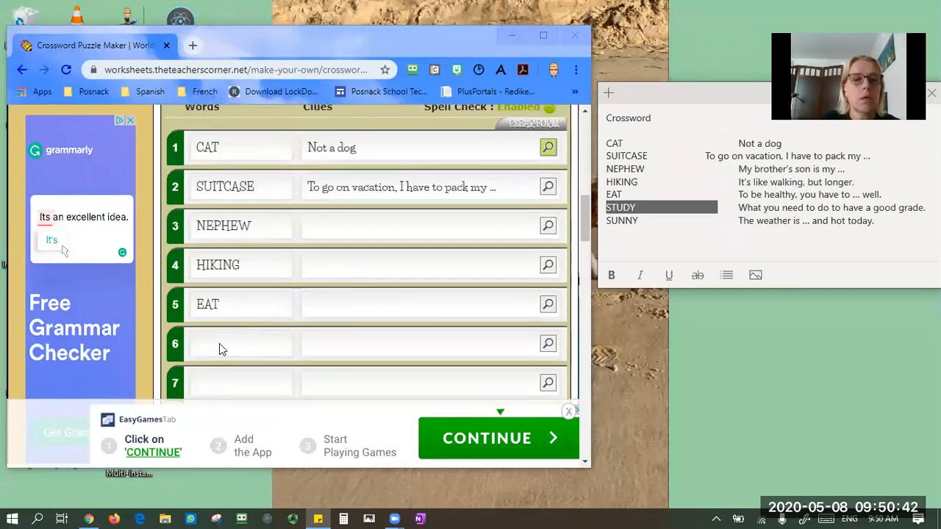
text(STUDY)
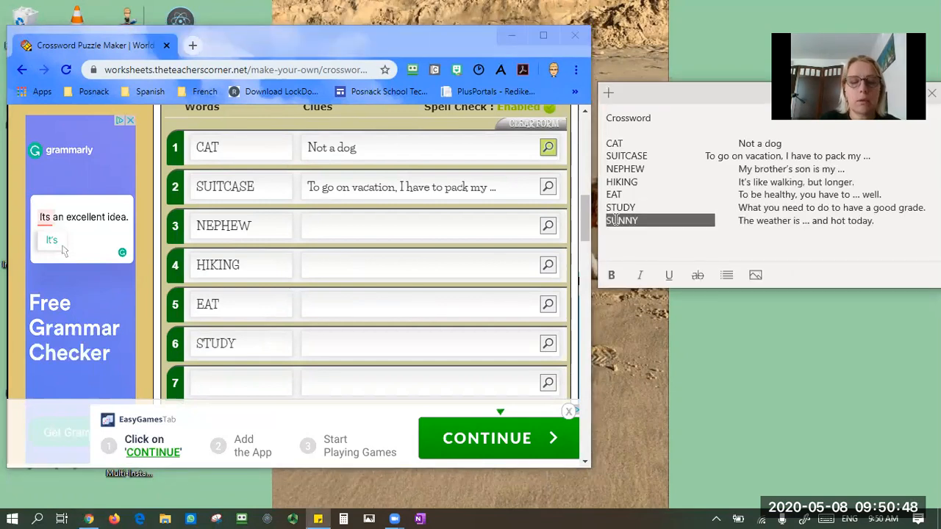
click(243, 383)
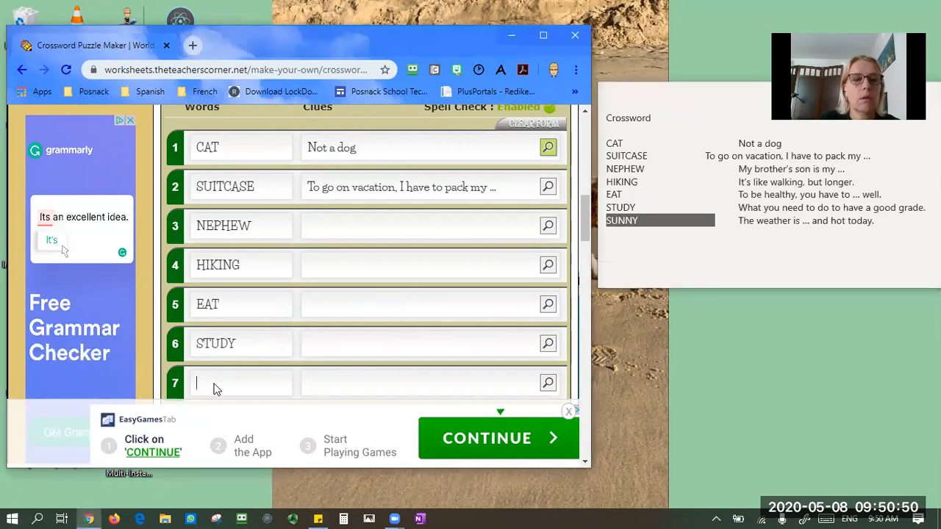
text(SUNNY)
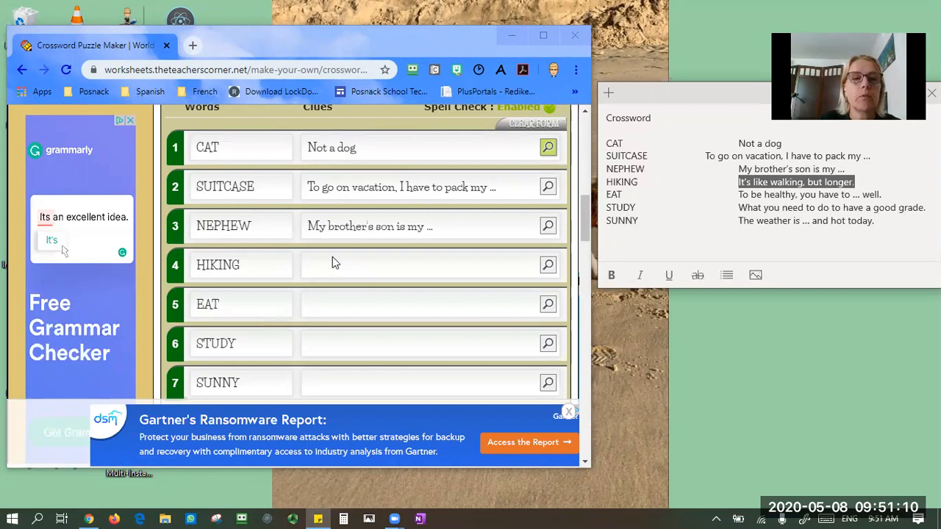
Enter the HIKING clue 'It's like walking, but longer.' and select the STUDY clue.
text(It's like walking, but longer.)
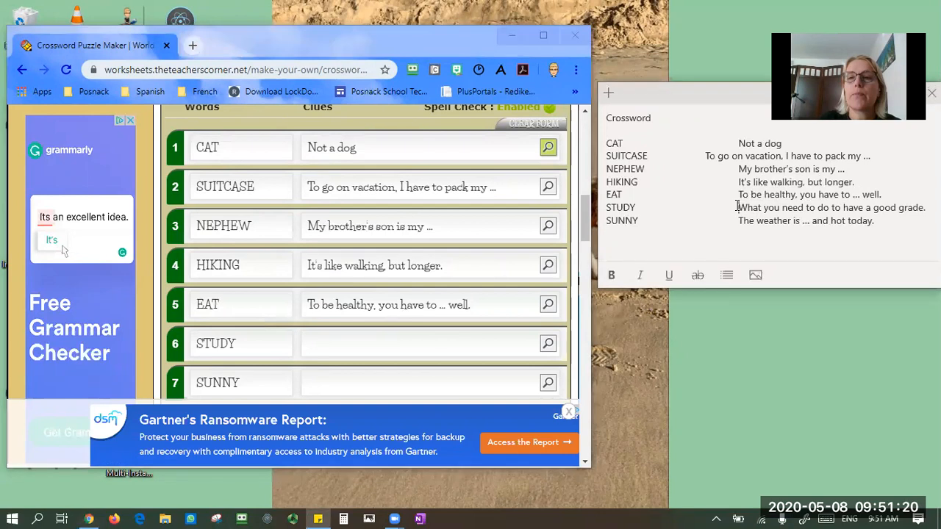
triple_click(831, 207)
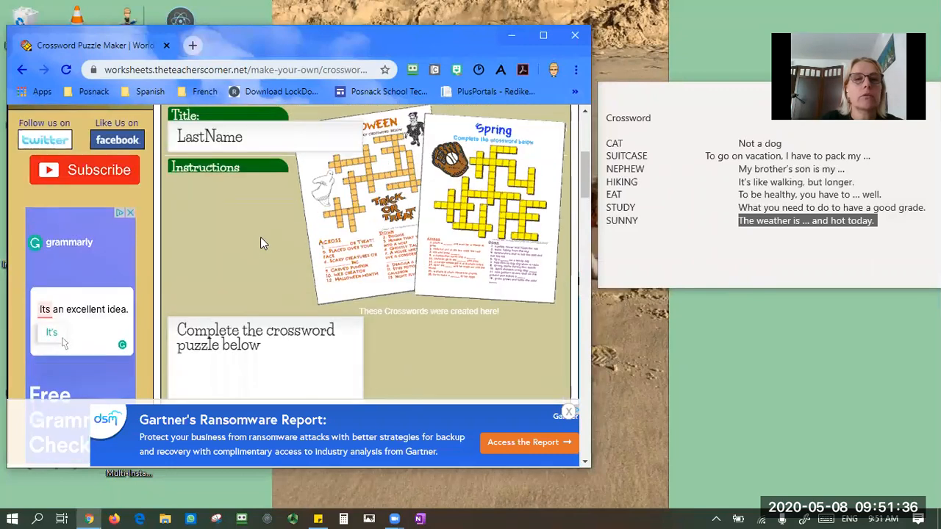
Scroll past the font options and run Make Crossword Puzzle.
scroll(down, 3)
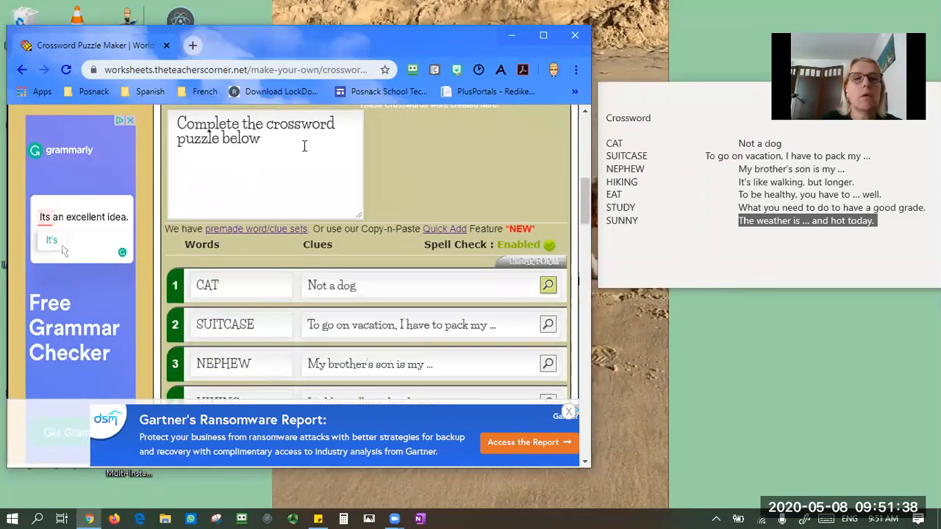
scroll(down, 3)
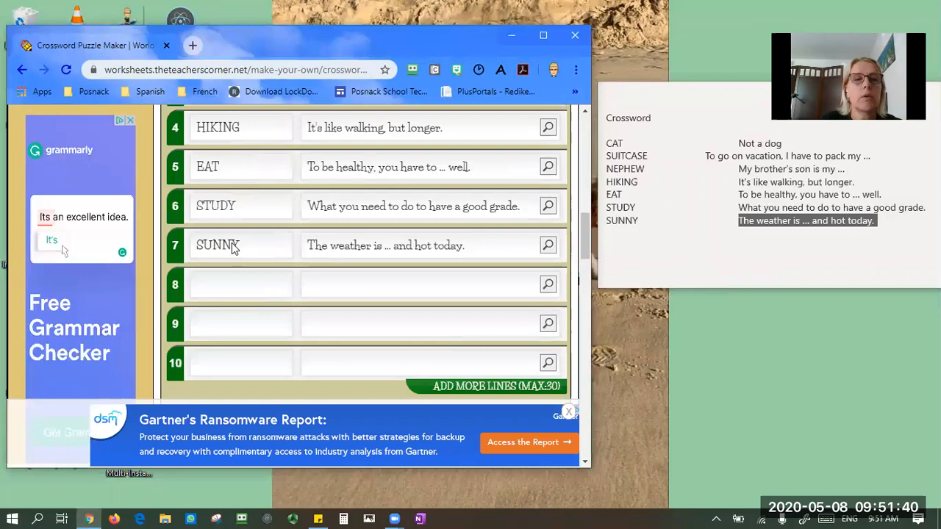
scroll(down, 3)
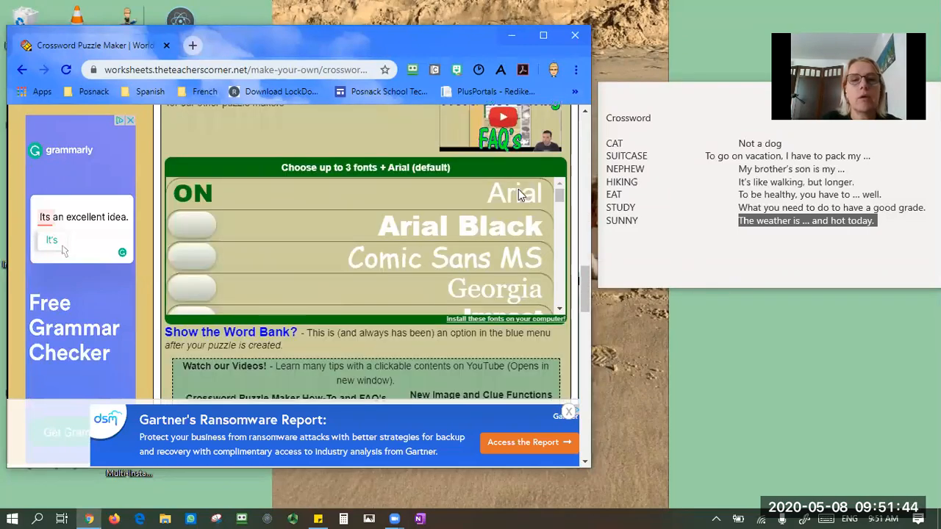
scroll(down, 3)
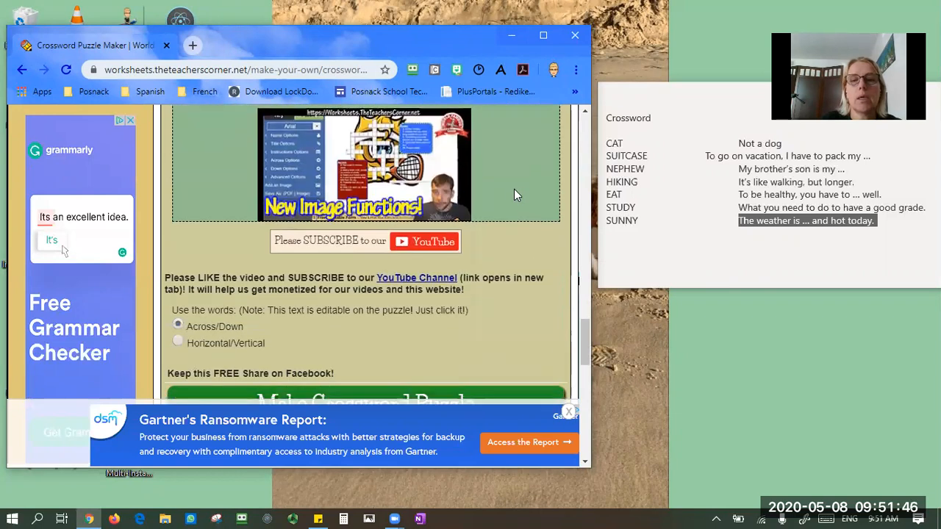
scroll(down, 3)
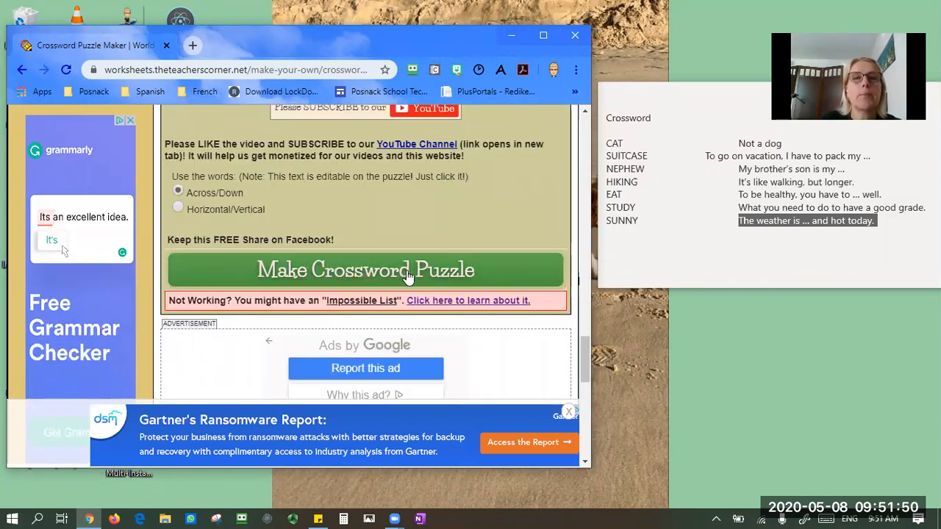
click(365, 270)
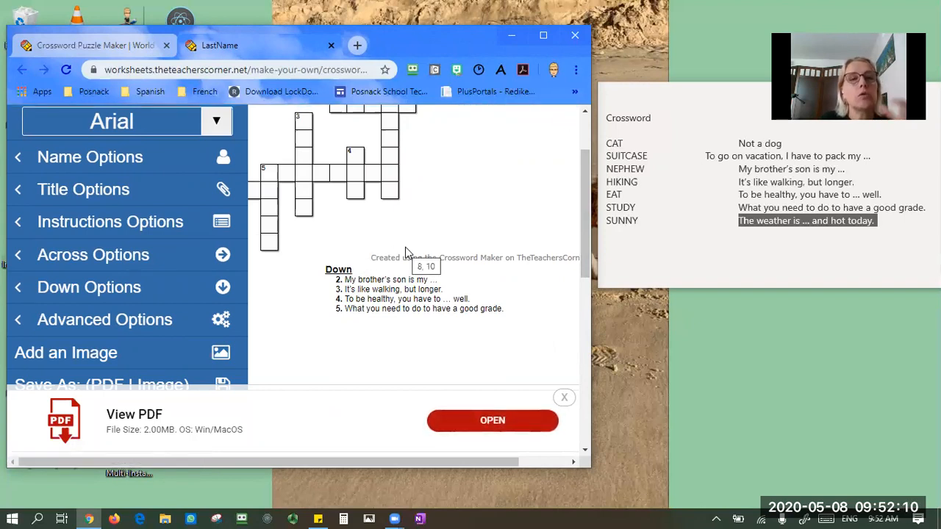
Turn on the Answer Key in the Customization Menu, then scroll to Save As.
click(185, 172)
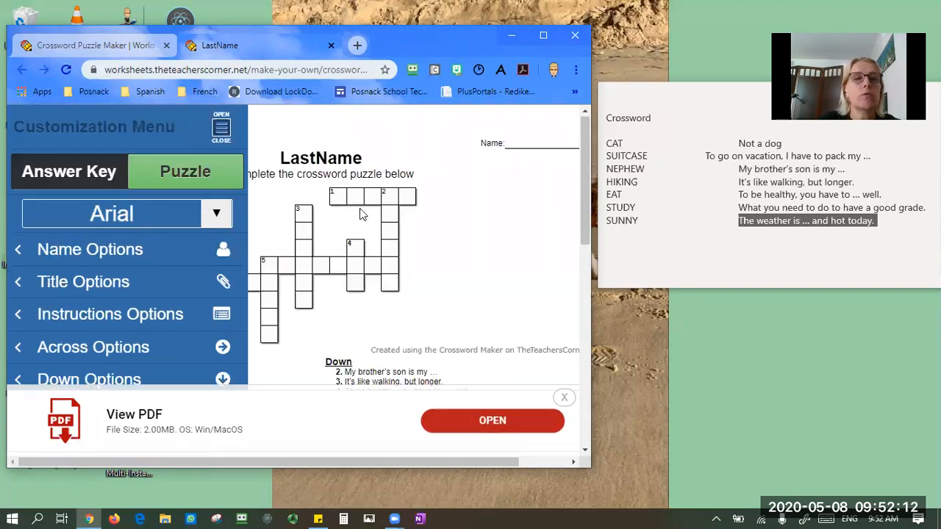
click(68, 171)
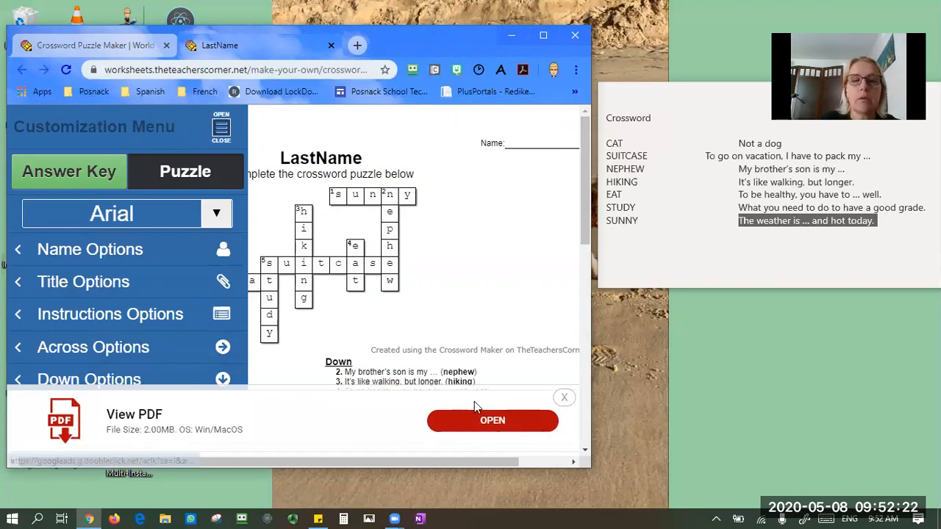
mouse_move(92, 428)
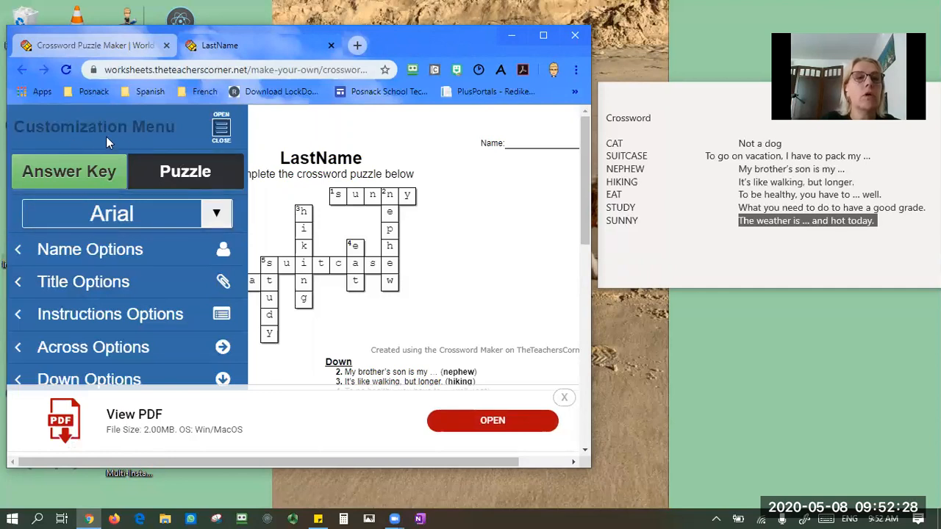
scroll(down, 3)
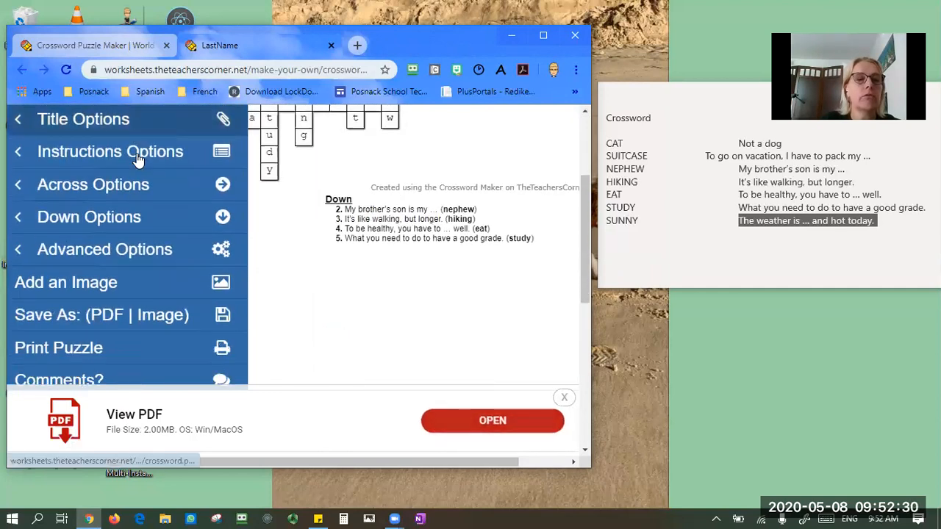
scroll(down, 3)
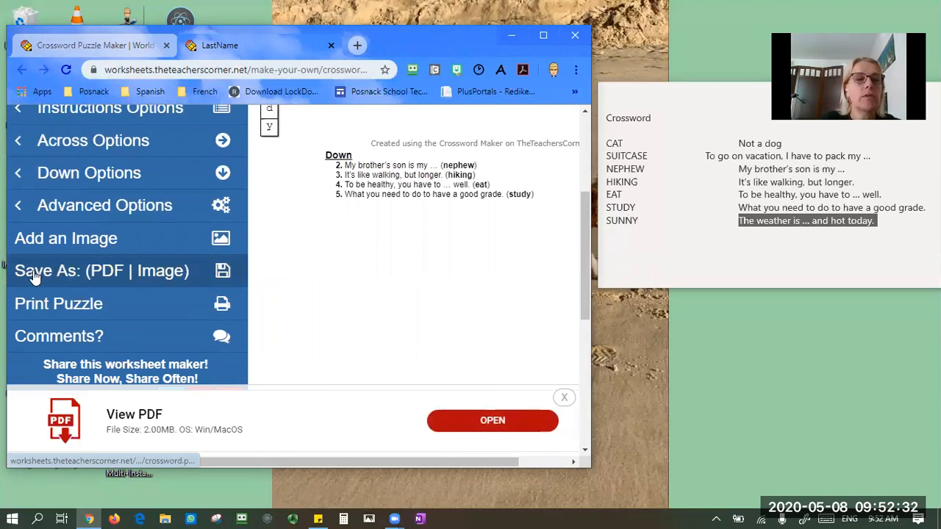
mouse_move(166, 276)
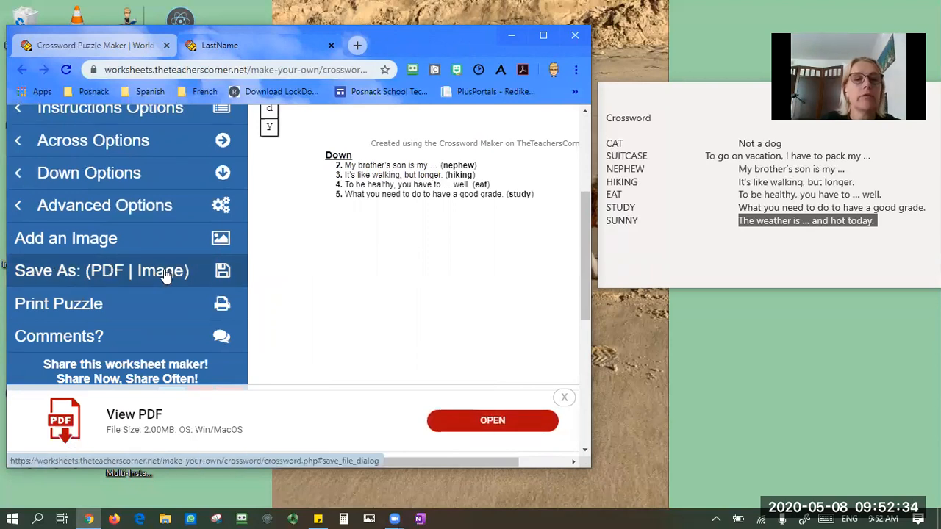
Export the answer-key crossword as a Letter-size PDF.
click(101, 271)
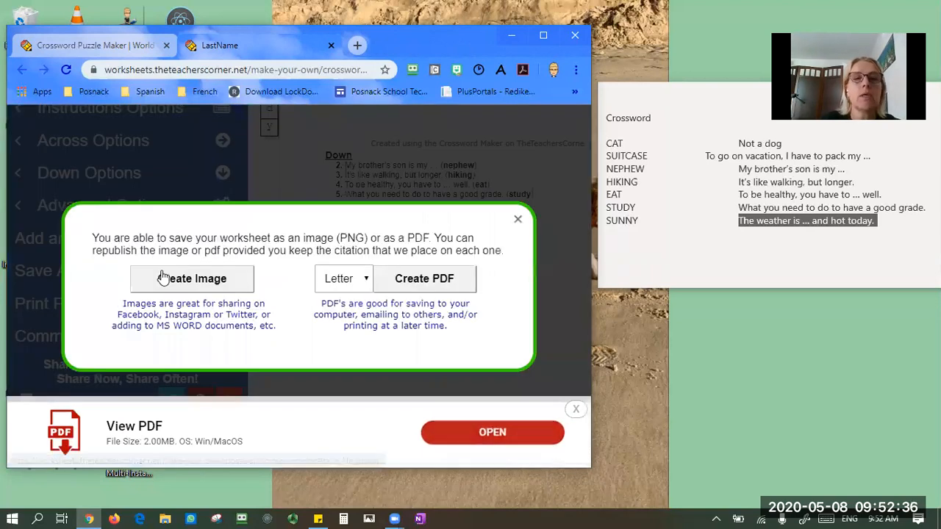
click(192, 278)
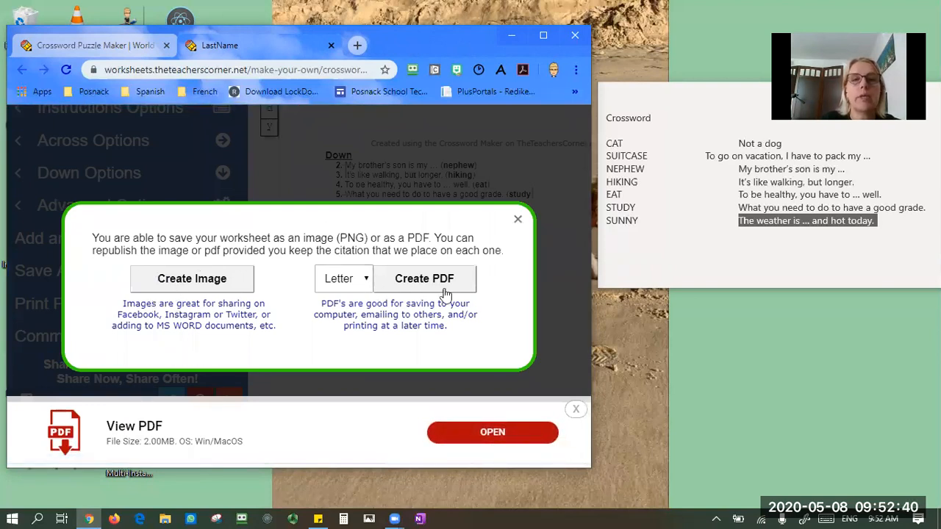
click(424, 278)
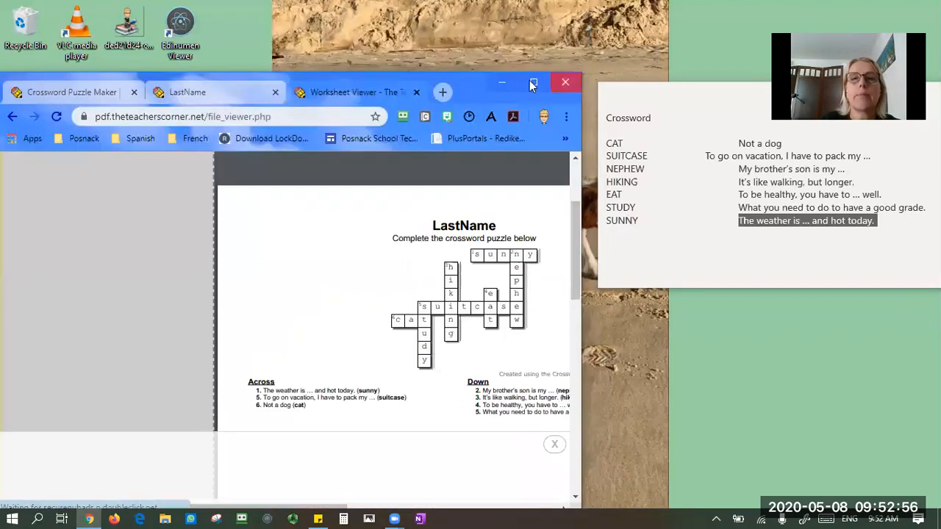
Maximize the browser window showing the LastName PDF.
click(533, 82)
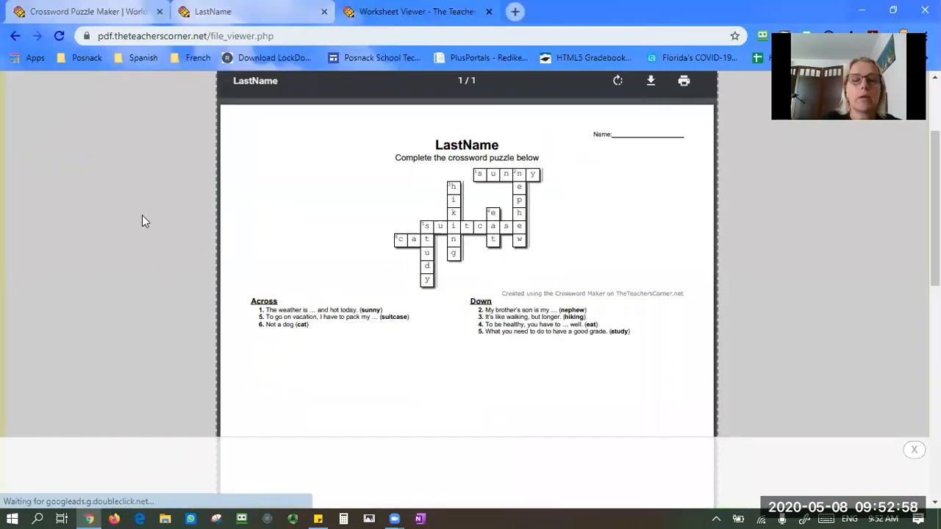
mouse_move(469, 255)
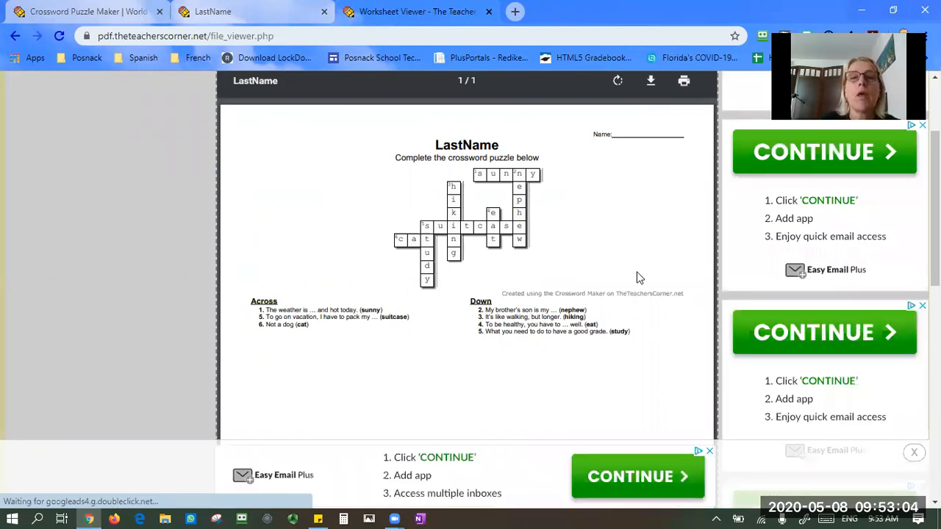
mouse_move(603, 90)
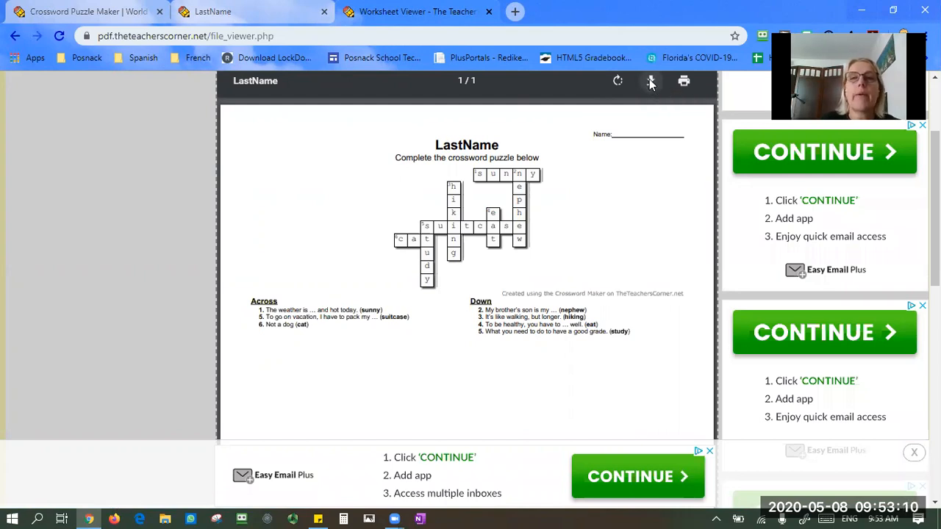
Download the LastName answer-key PDF and confirm the save.
click(650, 81)
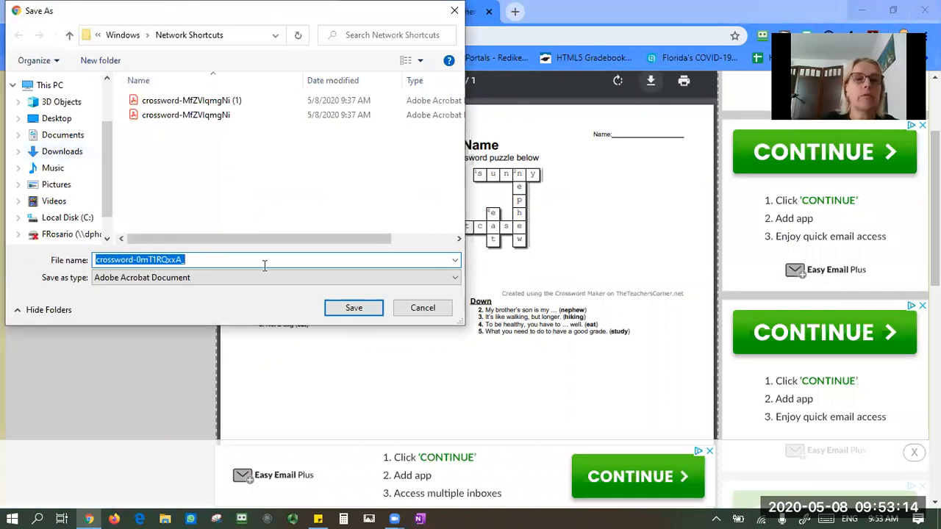
click(354, 307)
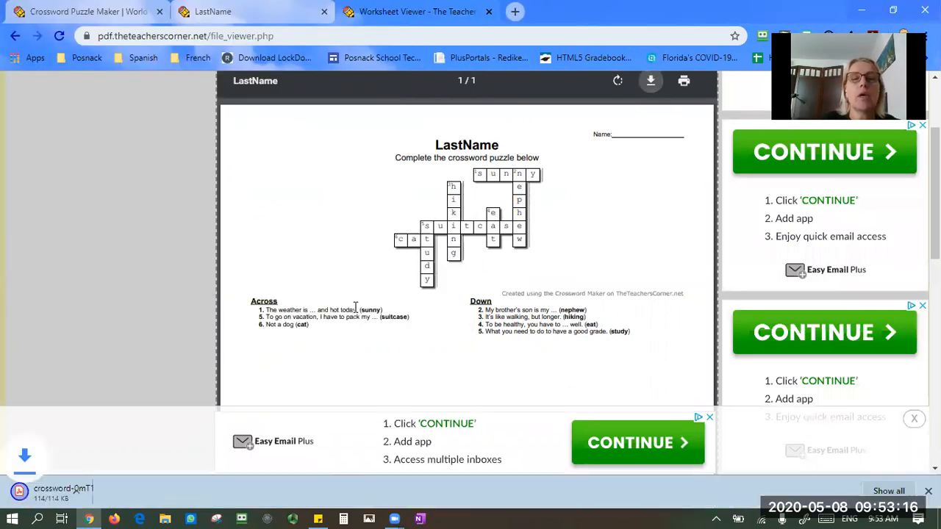